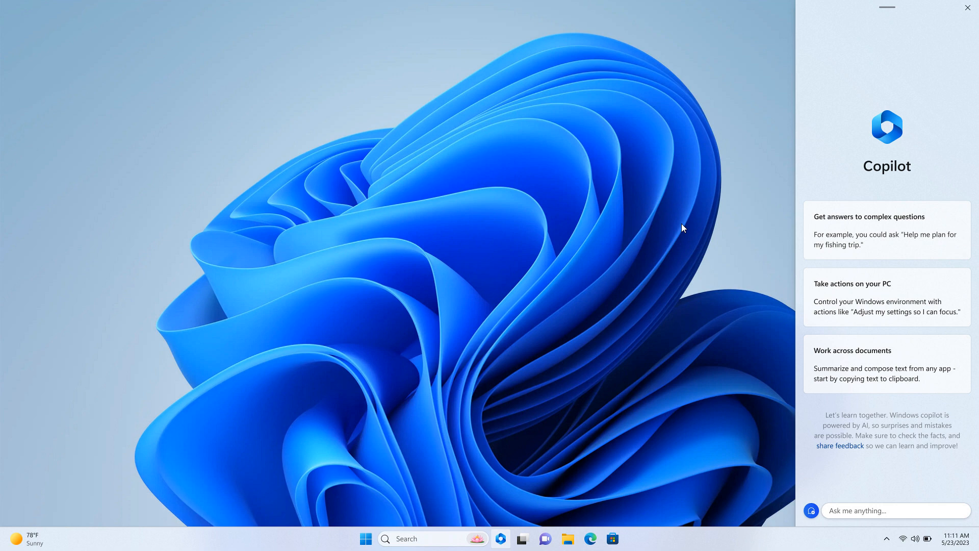
pyautogui.moveTo(500, 264)
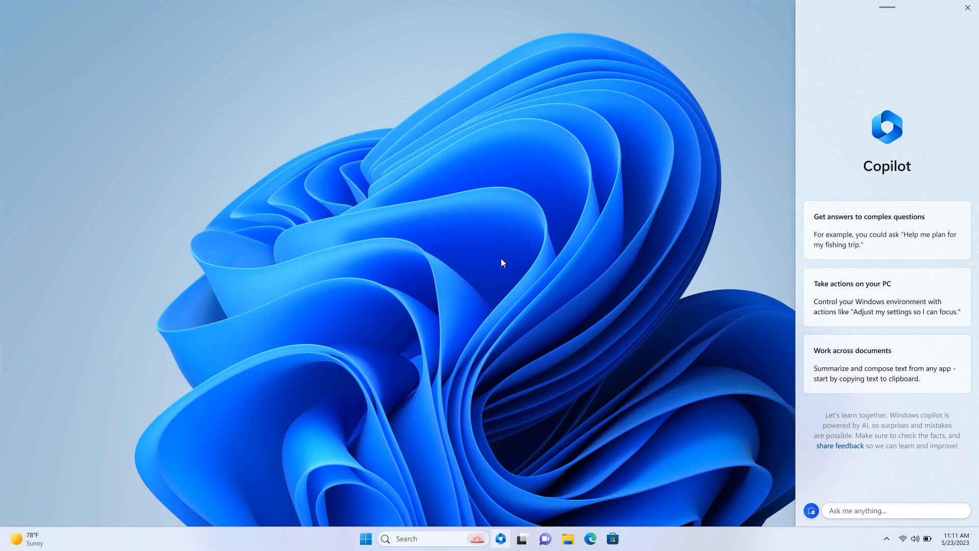
pyautogui.moveTo(665, 212)
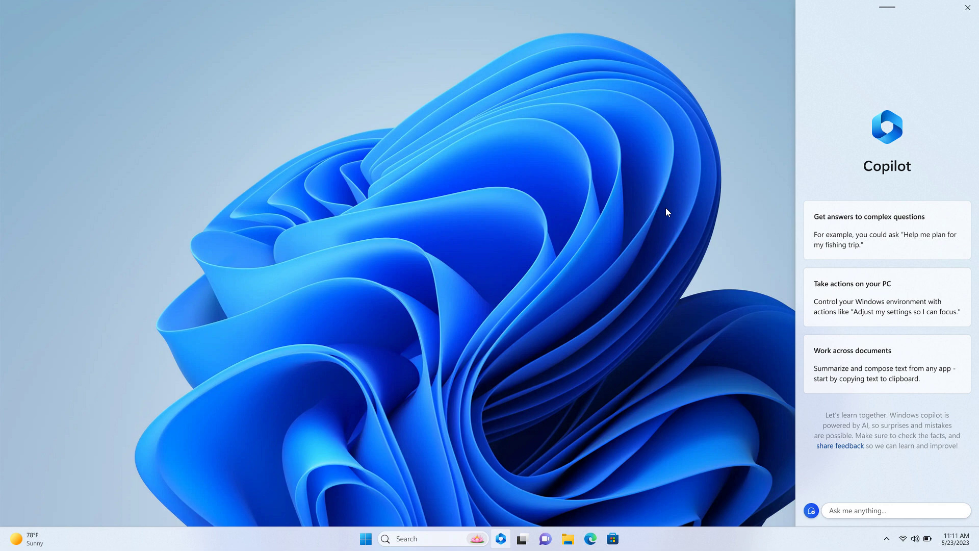
pyautogui.moveTo(636, 131)
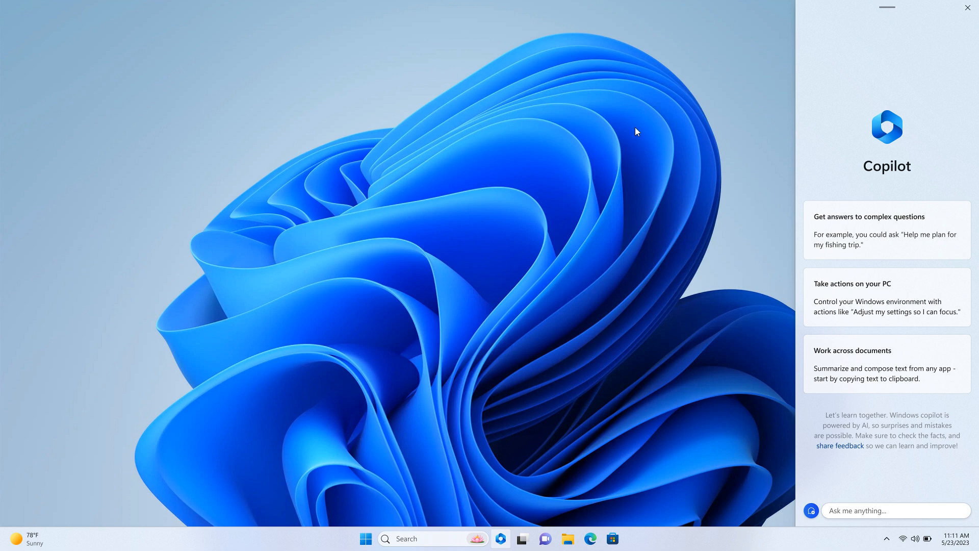
pyautogui.moveTo(708, 205)
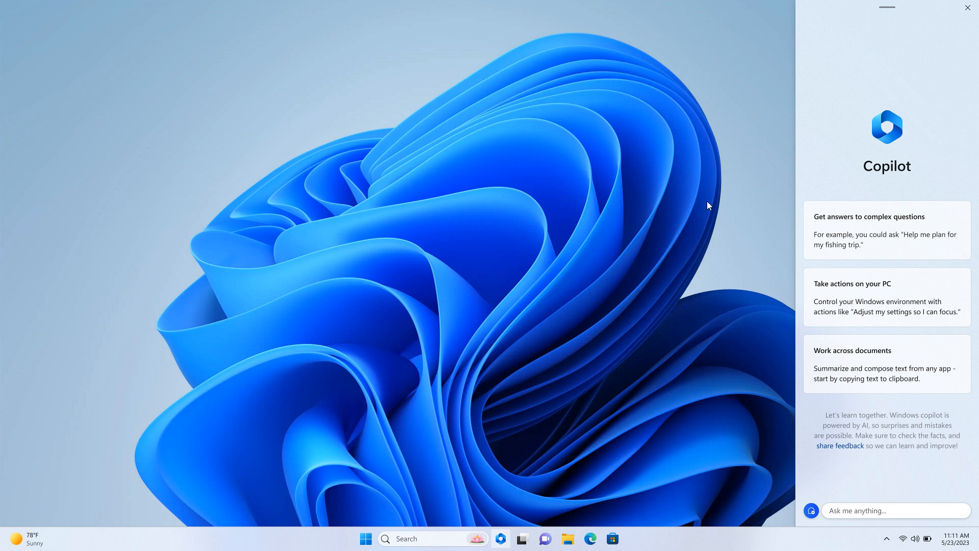
pyautogui.moveTo(668, 202)
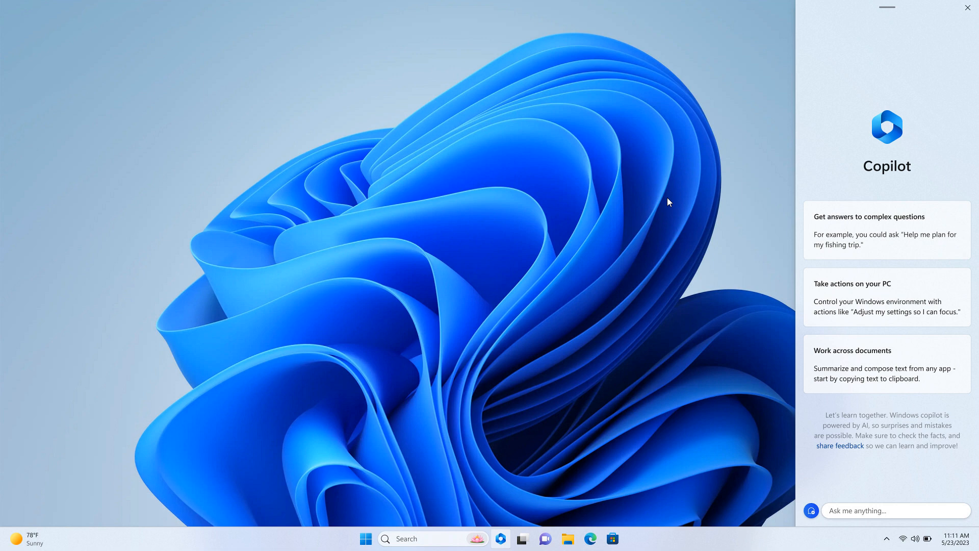
pyautogui.moveTo(650, 208)
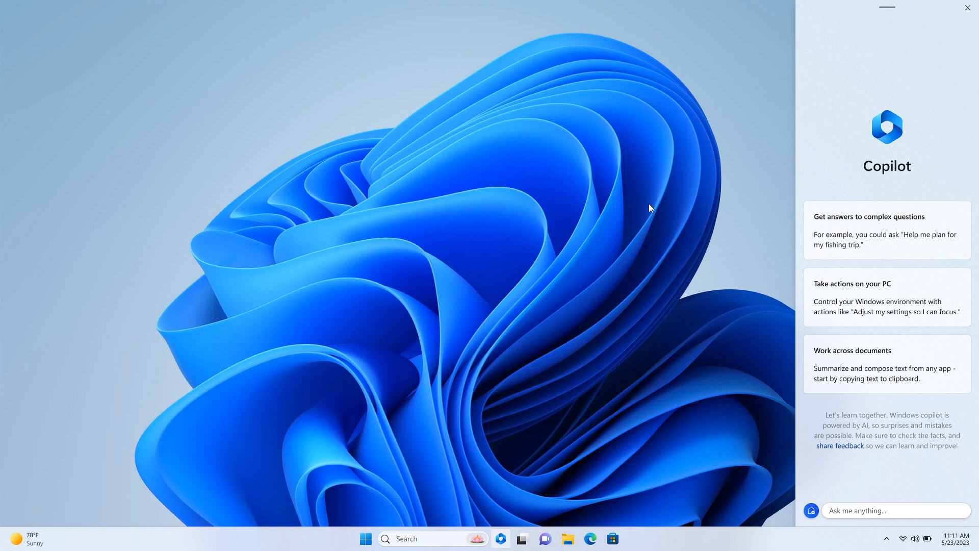
pyautogui.moveTo(669, 187)
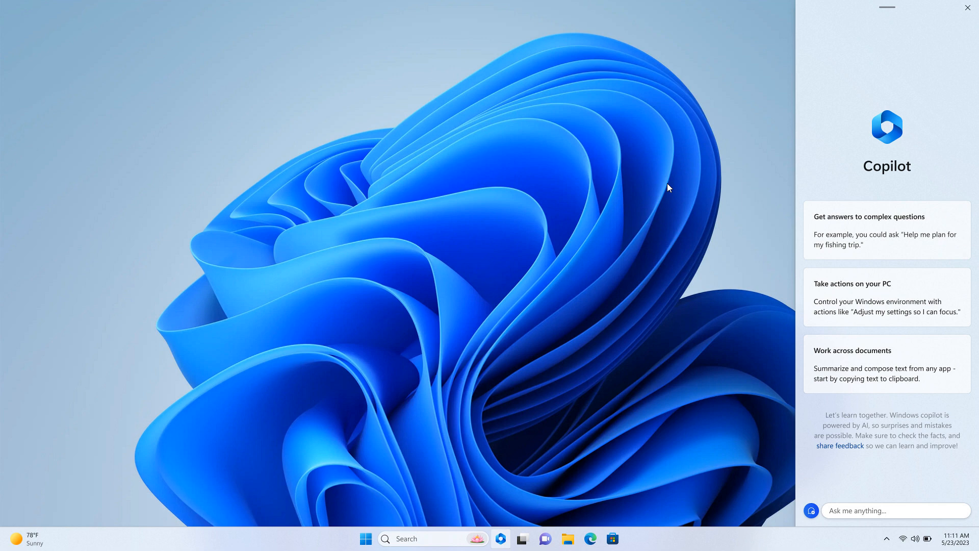
pyautogui.moveTo(645, 194)
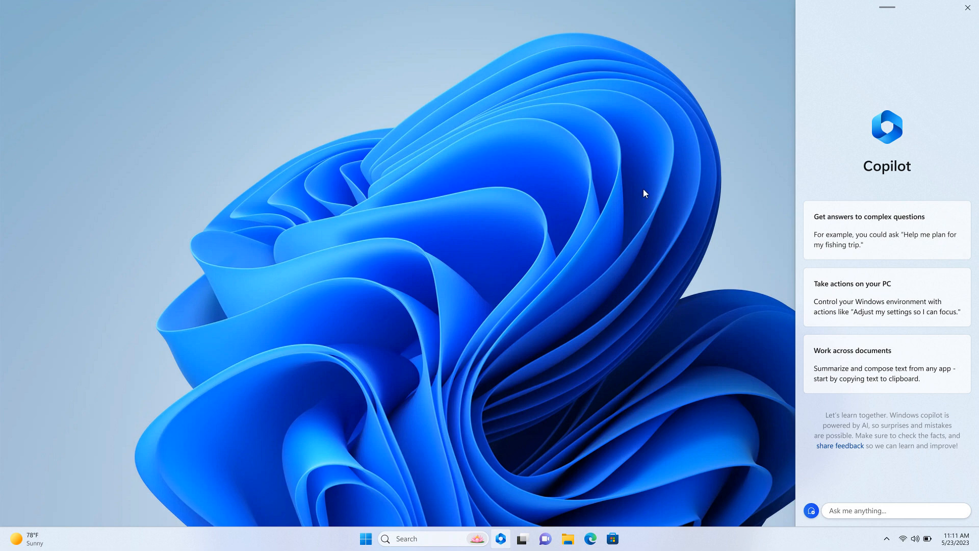
pyautogui.moveTo(763, 208)
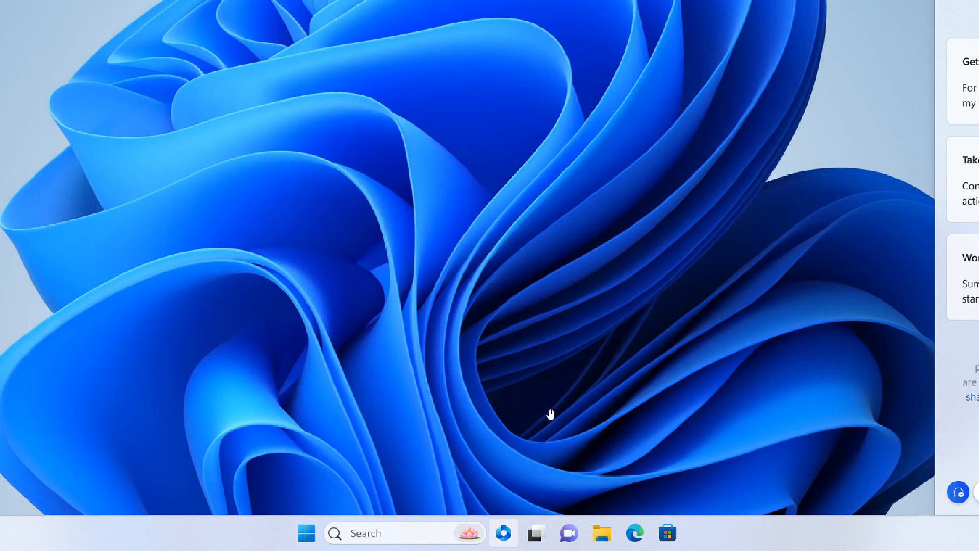
pyautogui.moveTo(556, 369)
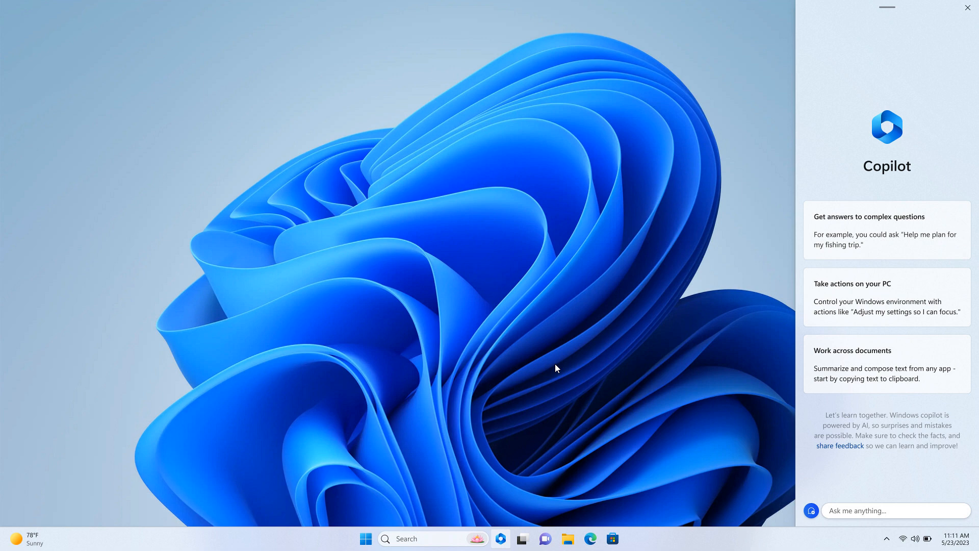
pyautogui.moveTo(704, 320)
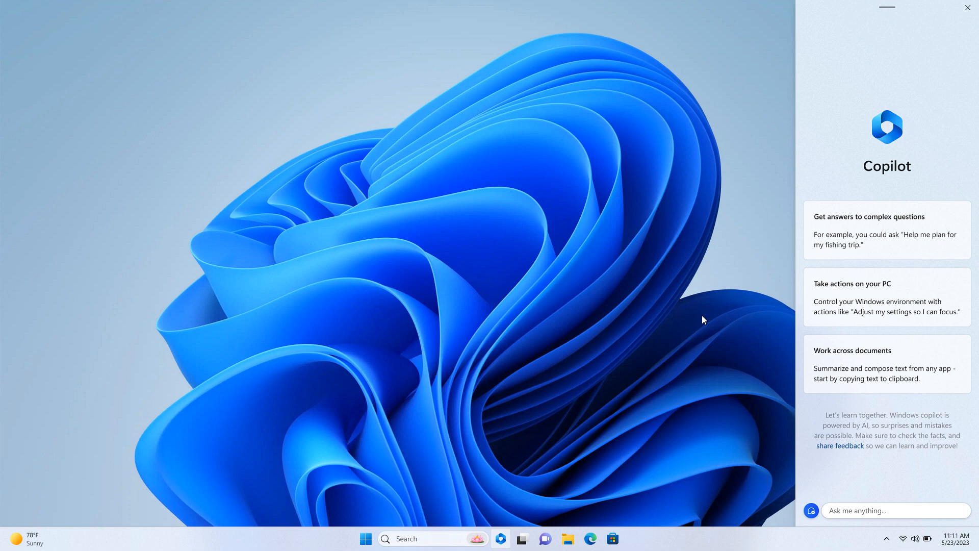
pyautogui.moveTo(752, 293)
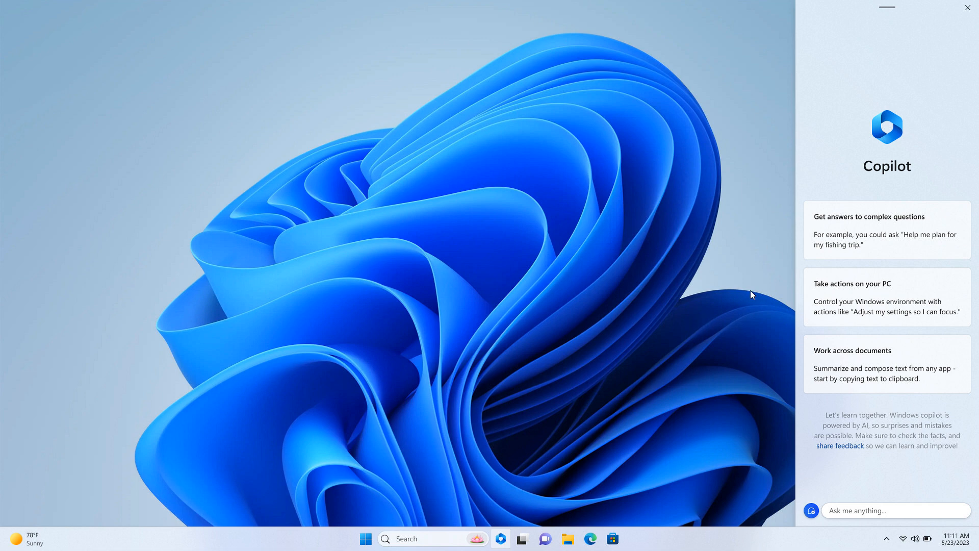
pyautogui.moveTo(770, 231)
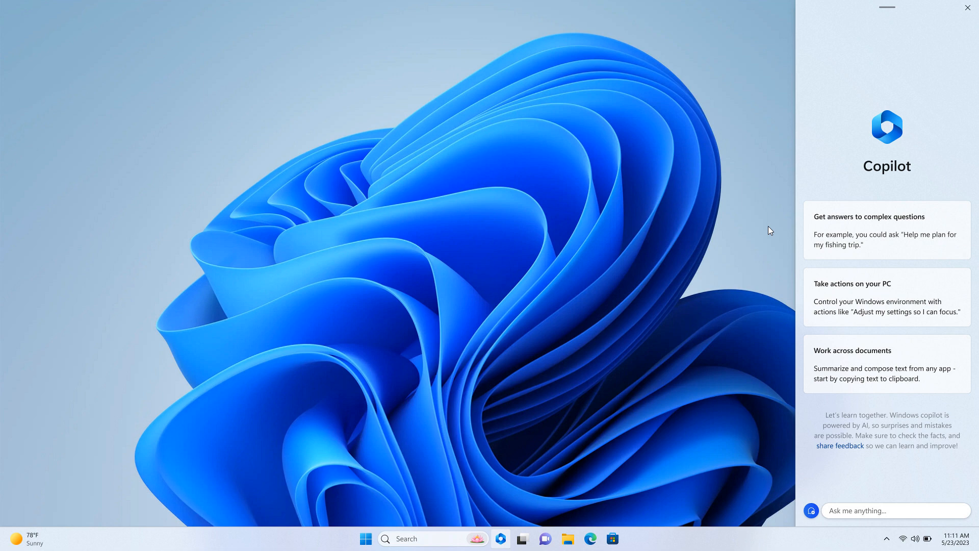
pyautogui.moveTo(713, 242)
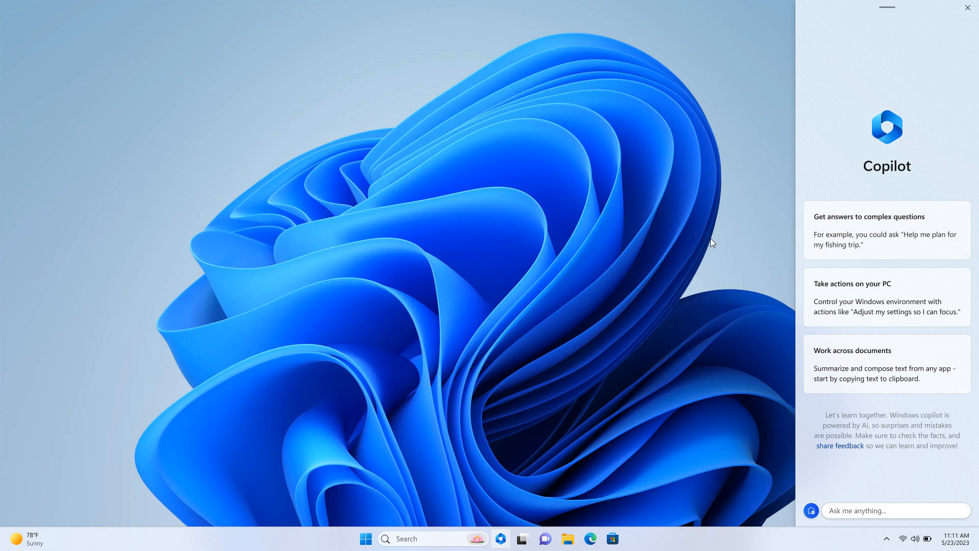
pyautogui.moveTo(732, 225)
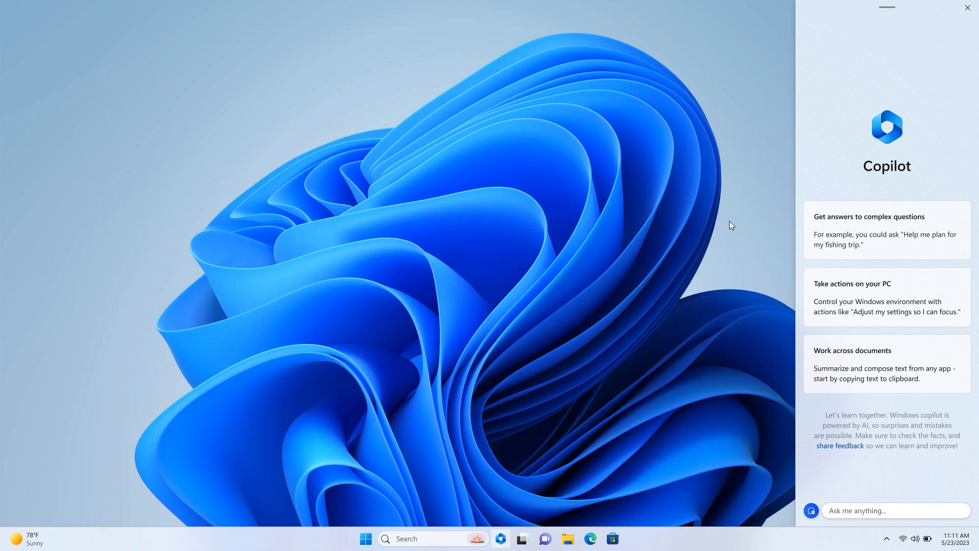
pyautogui.moveTo(734, 205)
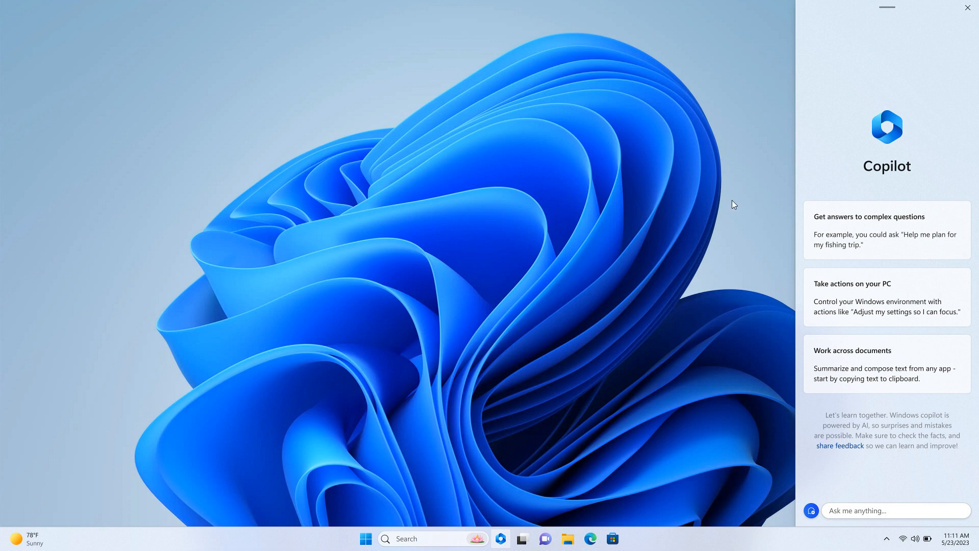
pyautogui.moveTo(736, 206)
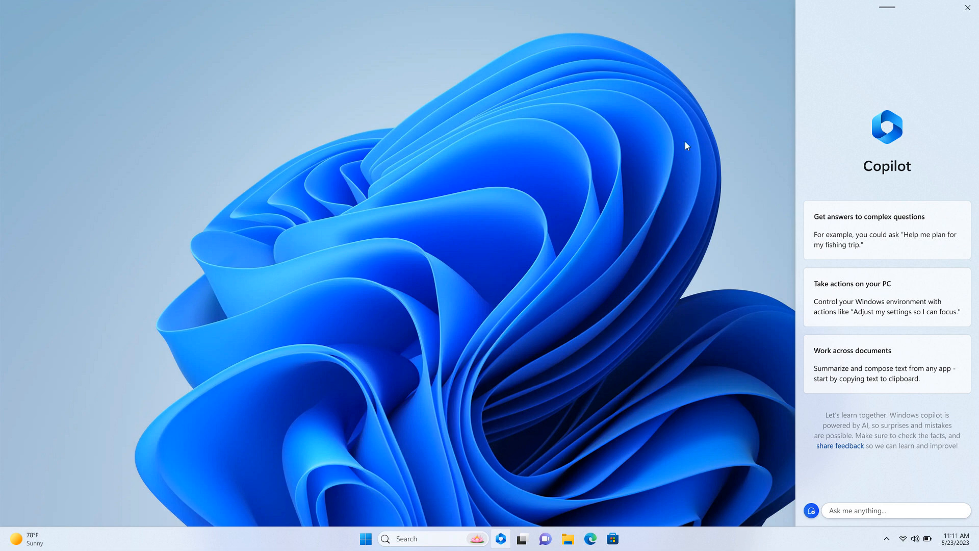
pyautogui.moveTo(728, 175)
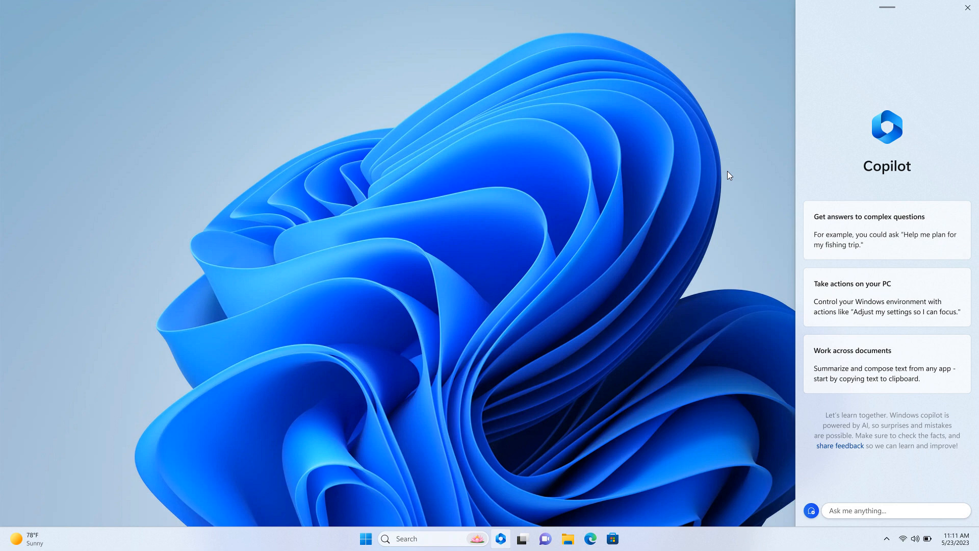
pyautogui.moveTo(722, 198)
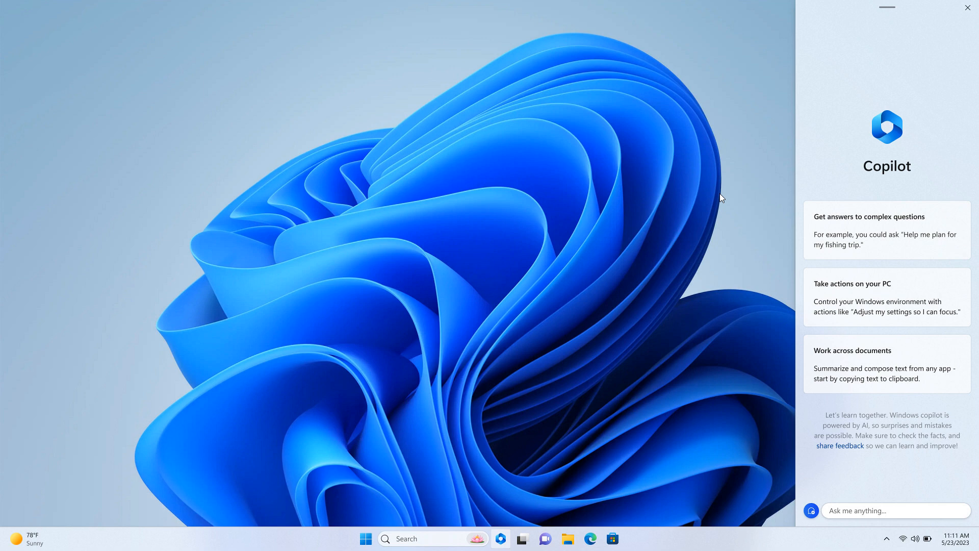
pyautogui.moveTo(733, 204)
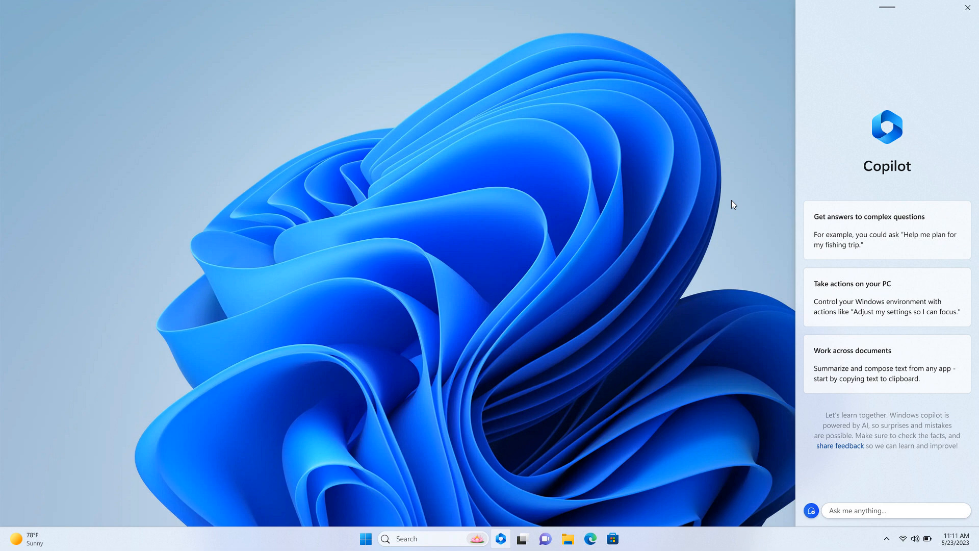
pyautogui.moveTo(712, 190)
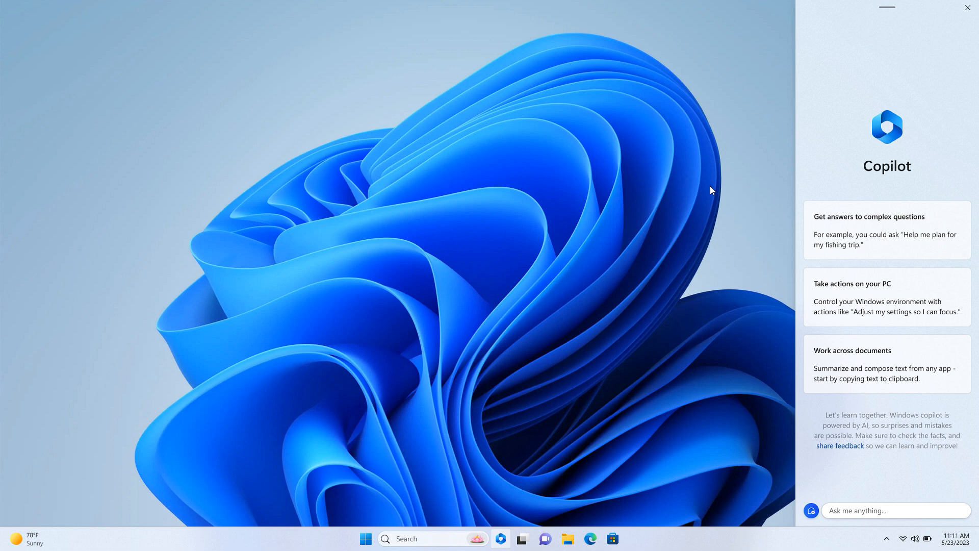
pyautogui.moveTo(703, 166)
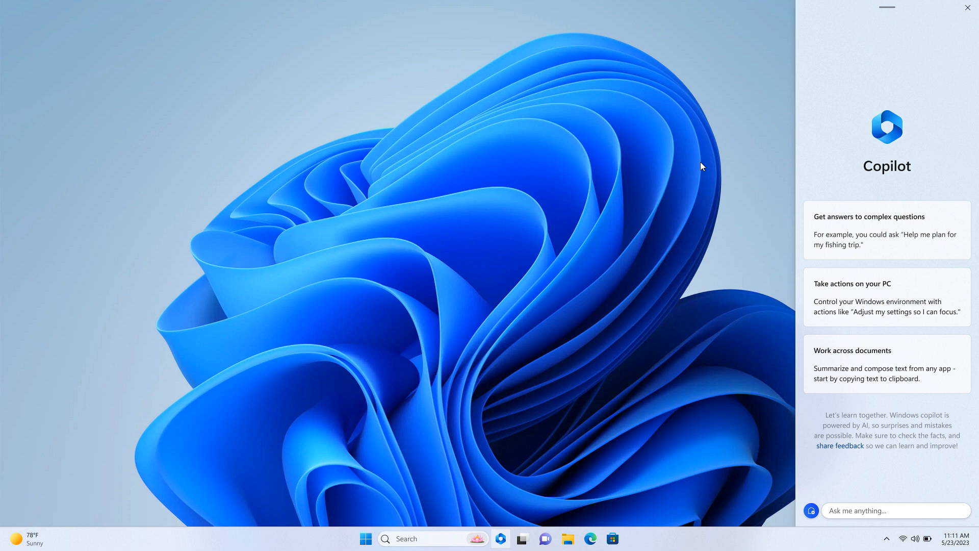
pyautogui.moveTo(724, 235)
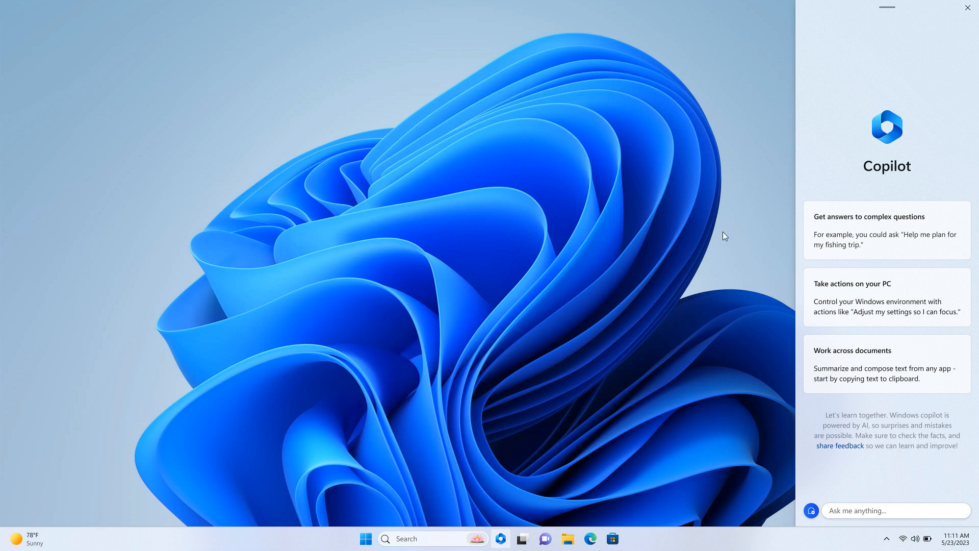
pyautogui.moveTo(720, 266)
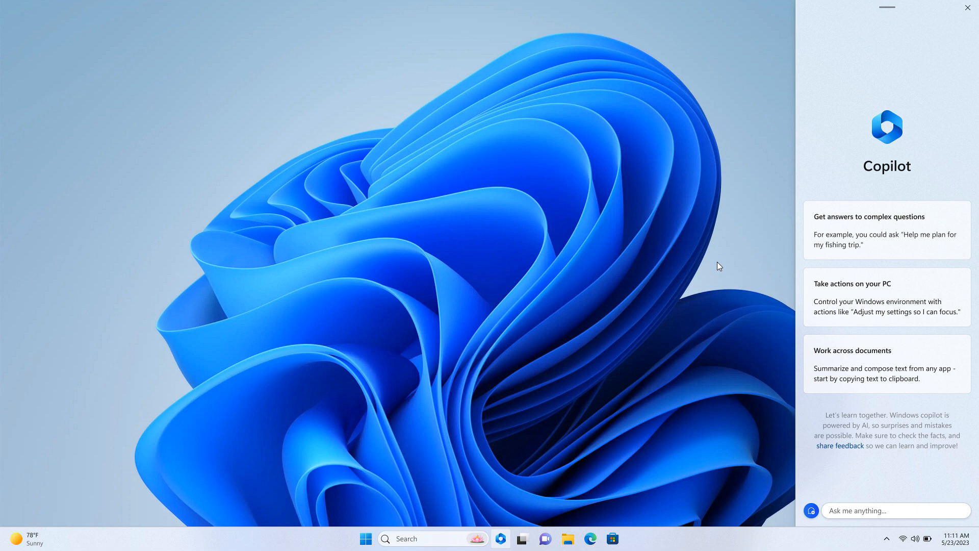
pyautogui.moveTo(723, 234)
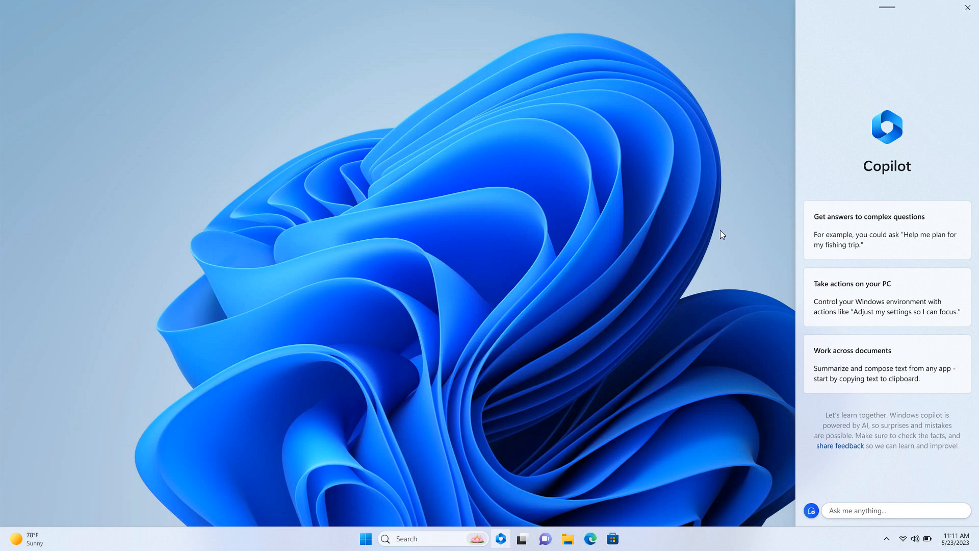
pyautogui.moveTo(681, 204)
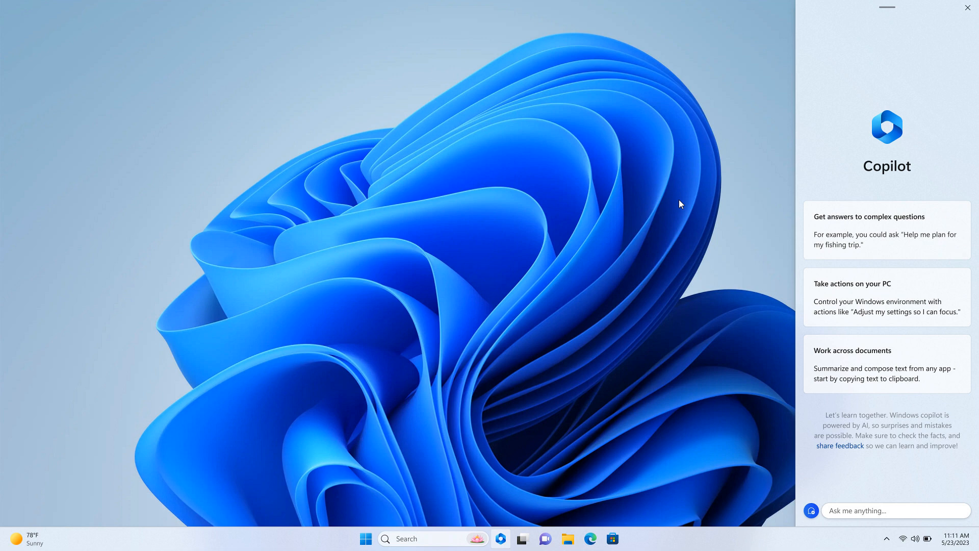
pyautogui.moveTo(684, 245)
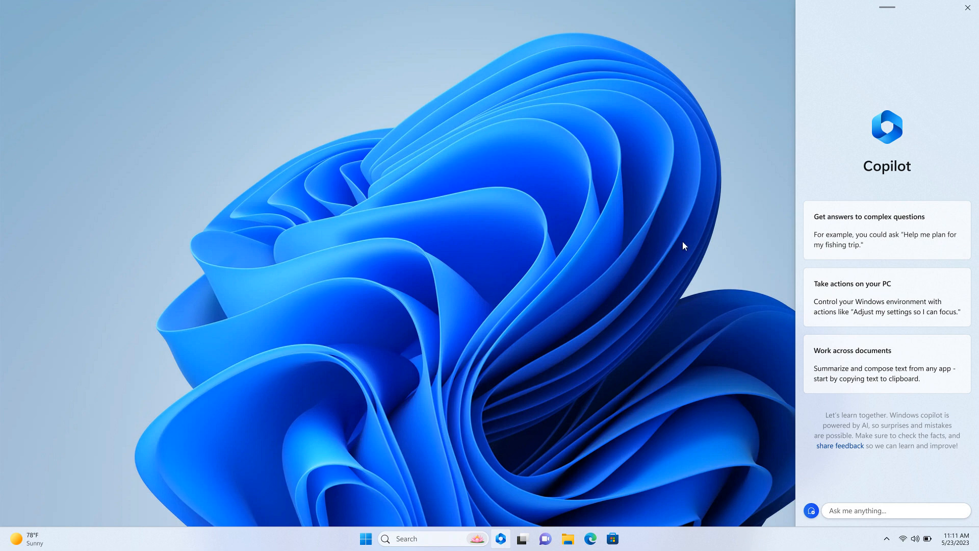
pyautogui.moveTo(693, 217)
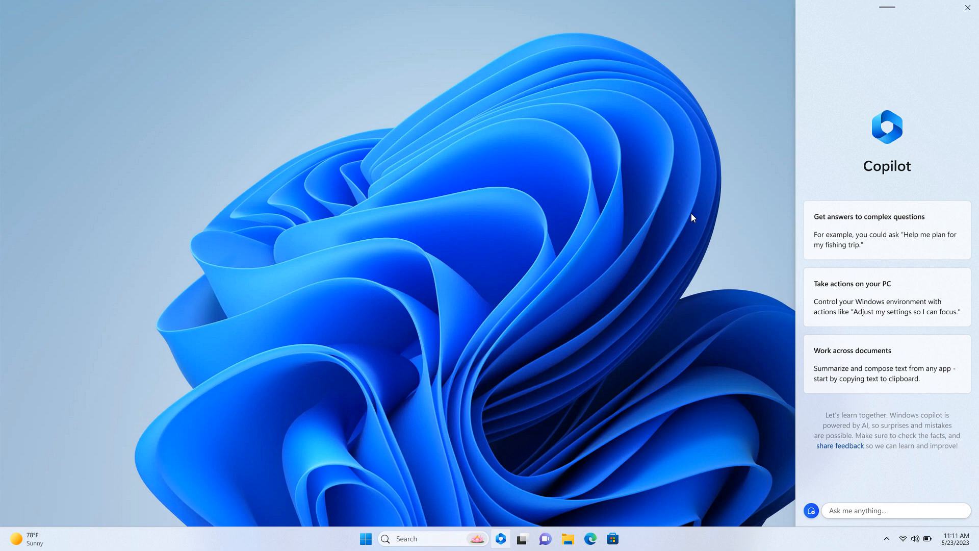
pyautogui.moveTo(705, 211)
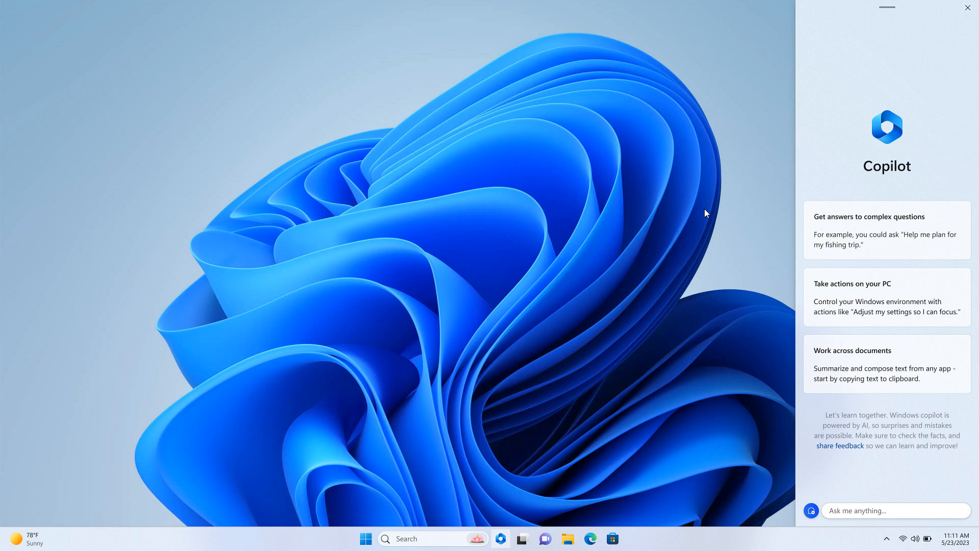
# Click a taskbar item, leaving the Microsoft Store's AI Hub page with Luminar Neo on screen
pyautogui.click(603, 539)
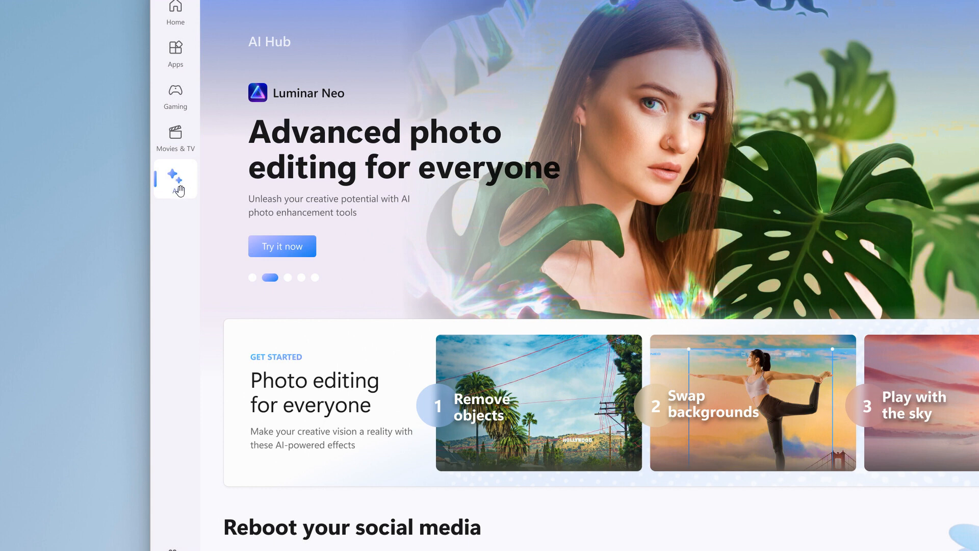
pyautogui.moveTo(180, 194)
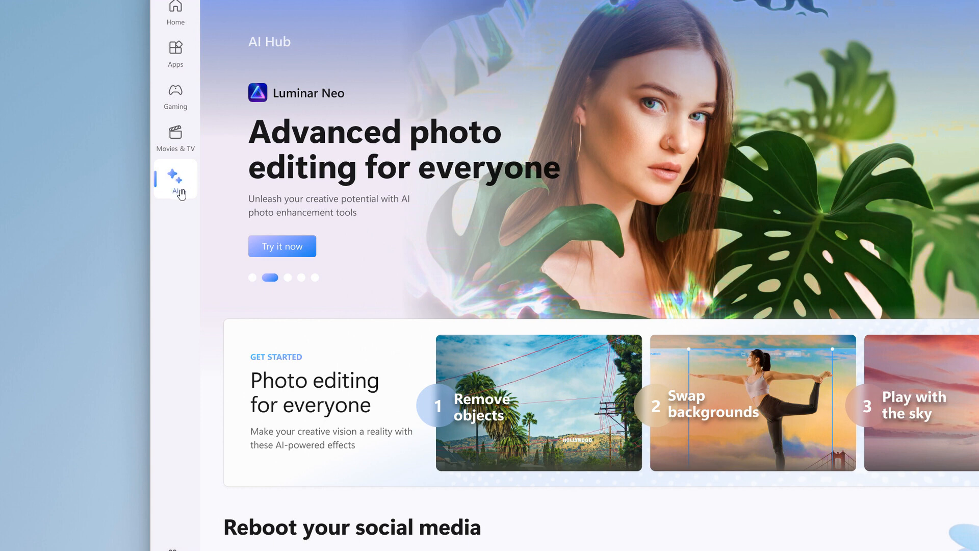
pyautogui.moveTo(438, 239)
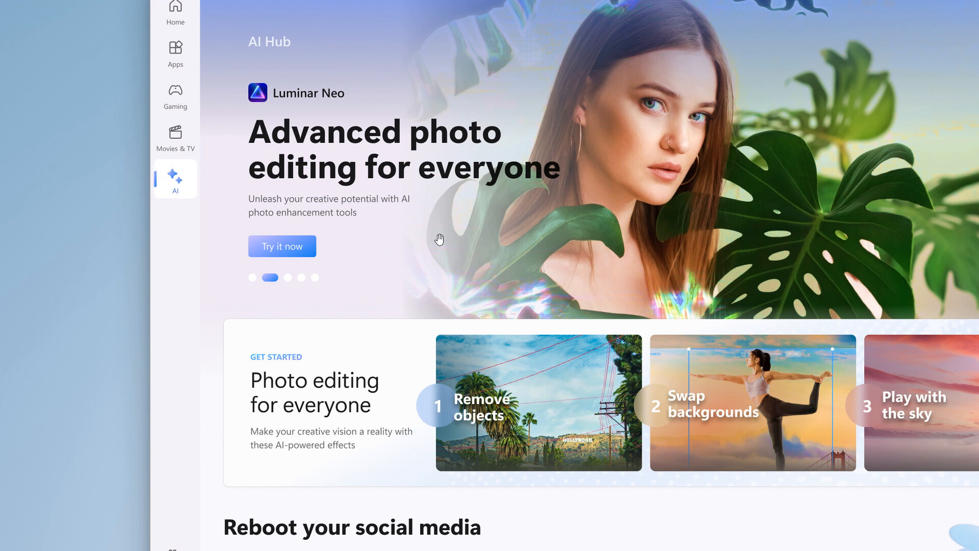
pyautogui.moveTo(505, 260)
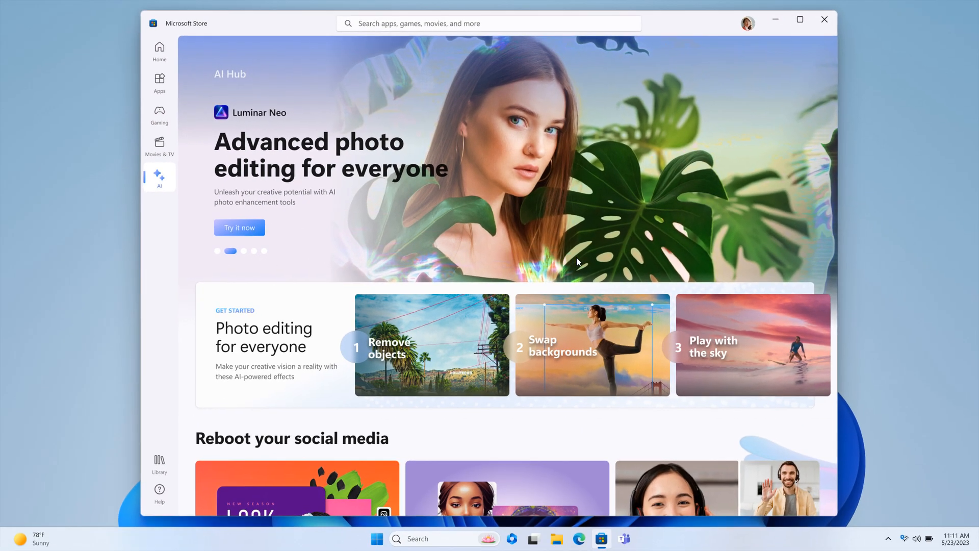
pyautogui.moveTo(605, 224)
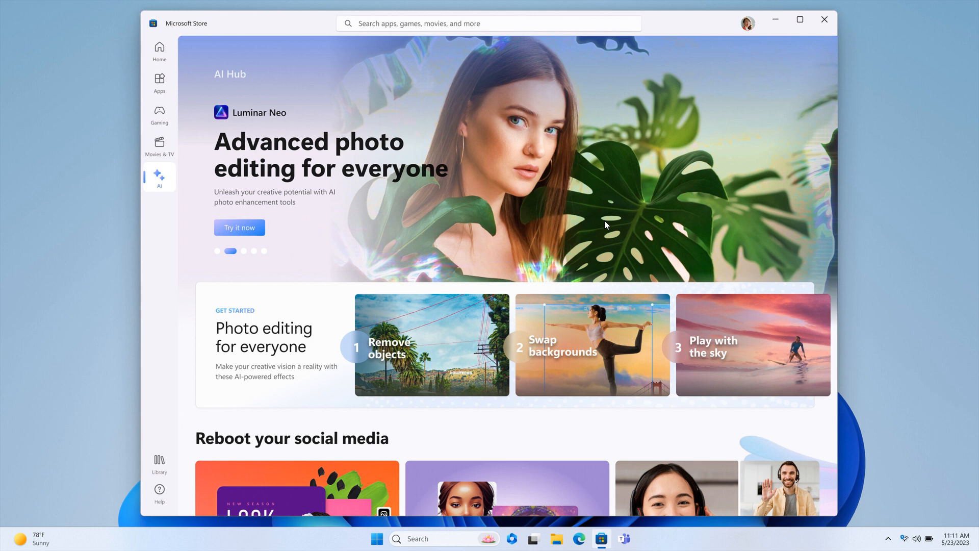
pyautogui.moveTo(631, 243)
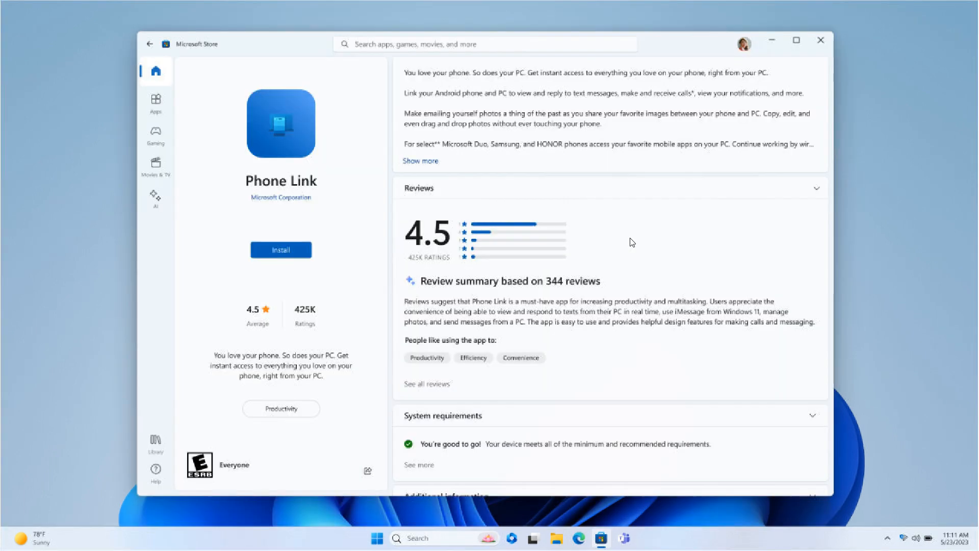
pyautogui.moveTo(535, 285)
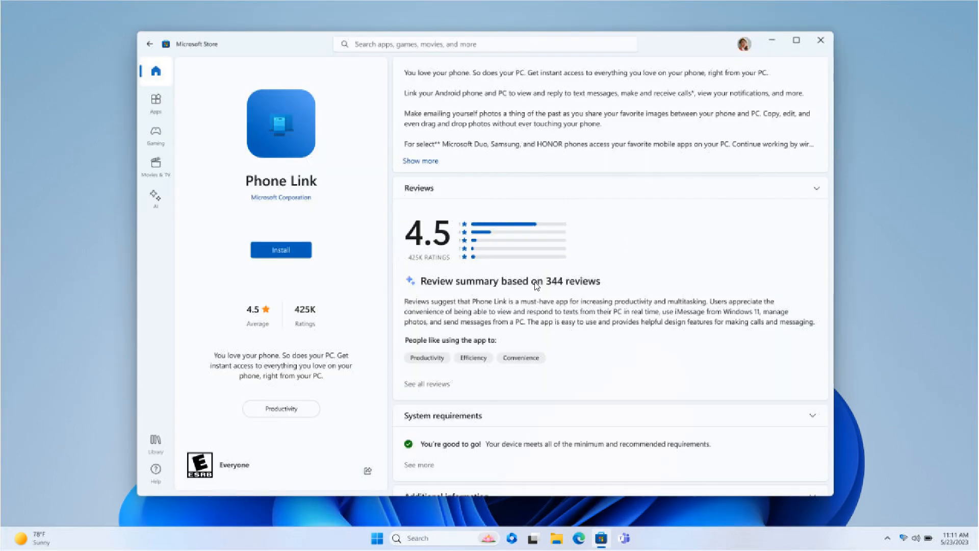
pyautogui.moveTo(673, 260)
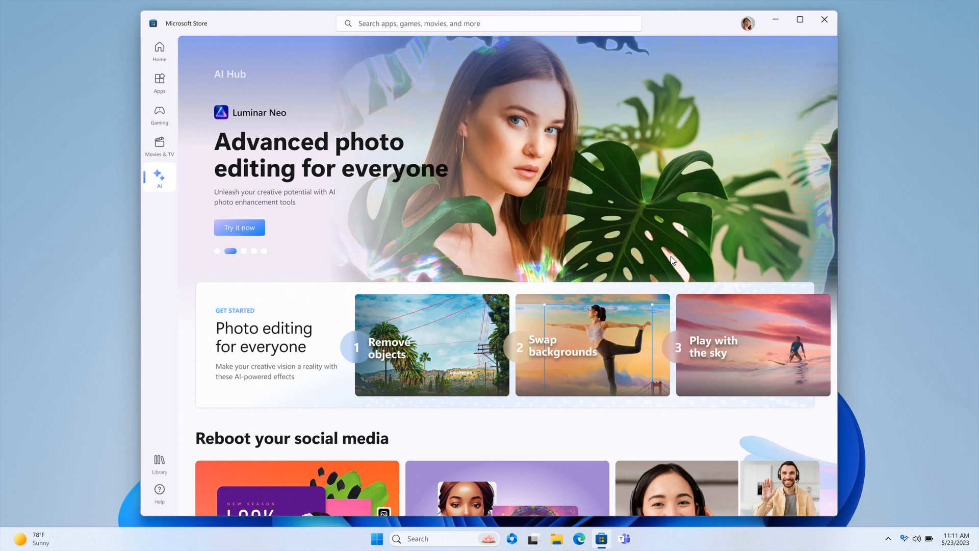
pyautogui.moveTo(727, 230)
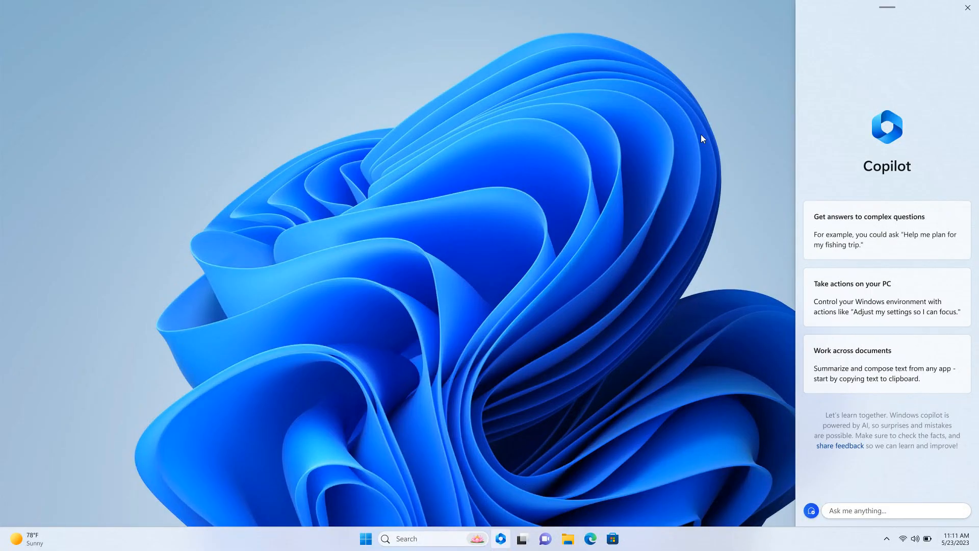
pyautogui.moveTo(695, 212)
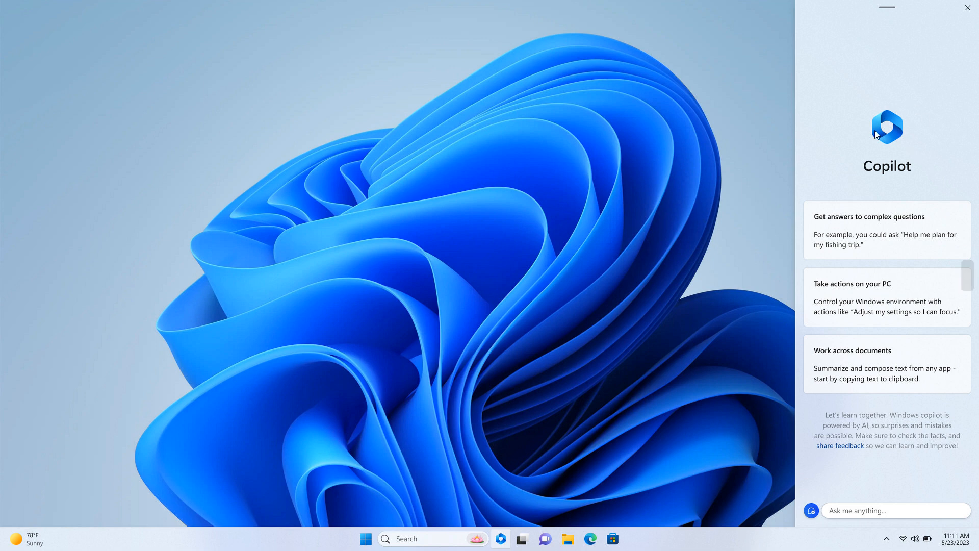
pyautogui.moveTo(621, 110)
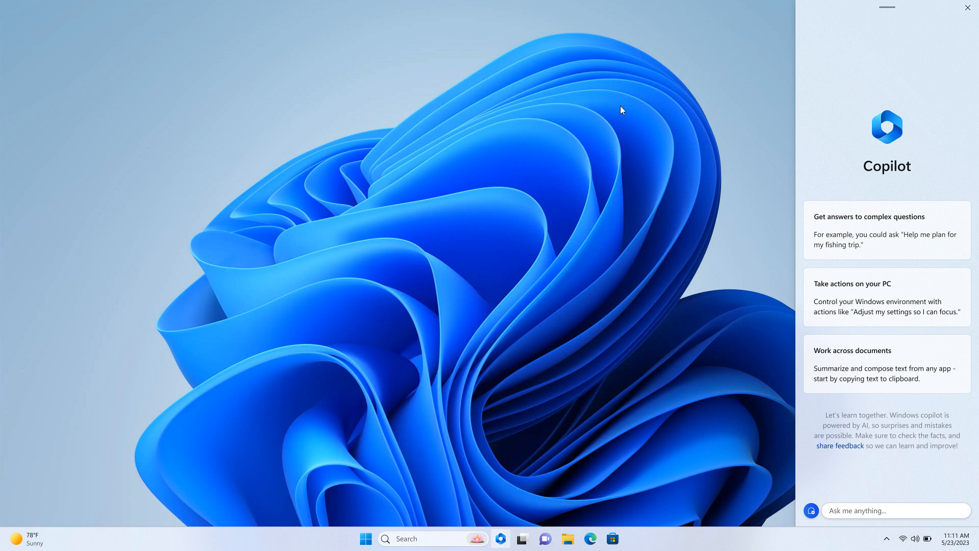